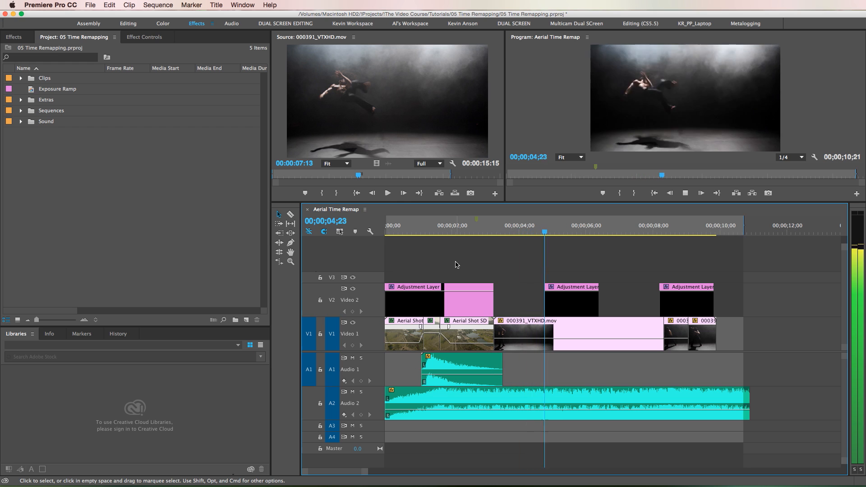
# - Create the Time Remapping sequence with only the Aerial Shot SD clip on V1
pyautogui.click(612, 226)
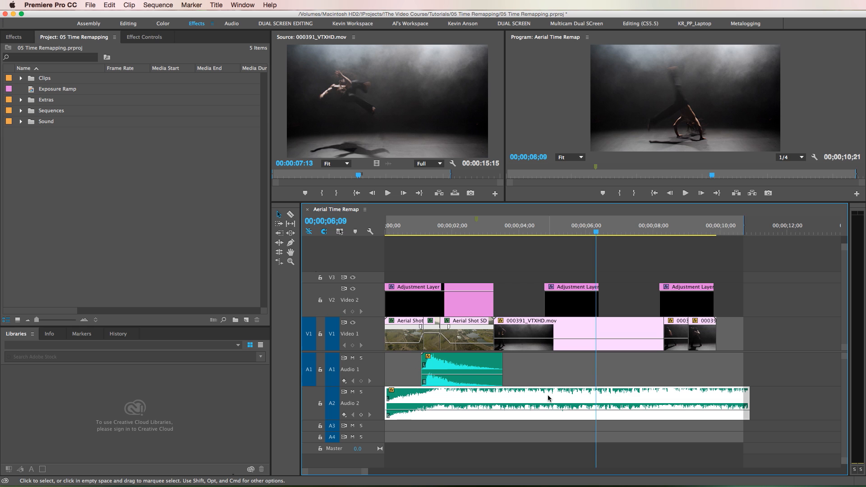
pyautogui.click(454, 232)
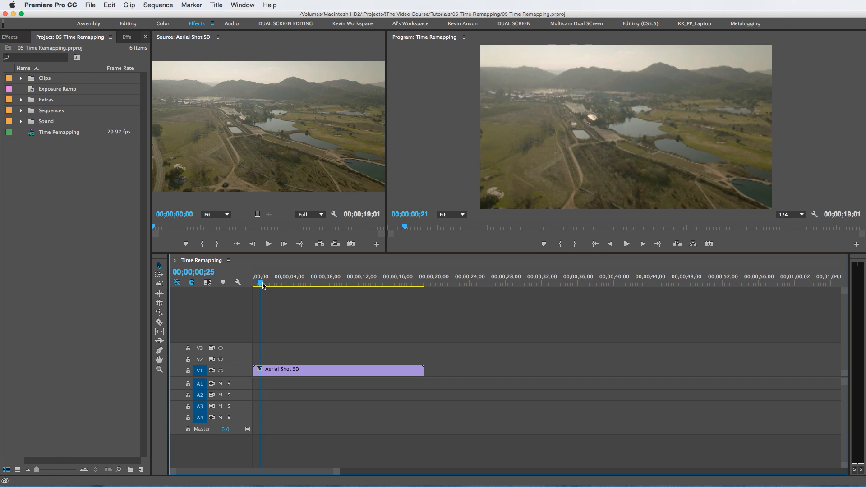
pyautogui.click(373, 276)
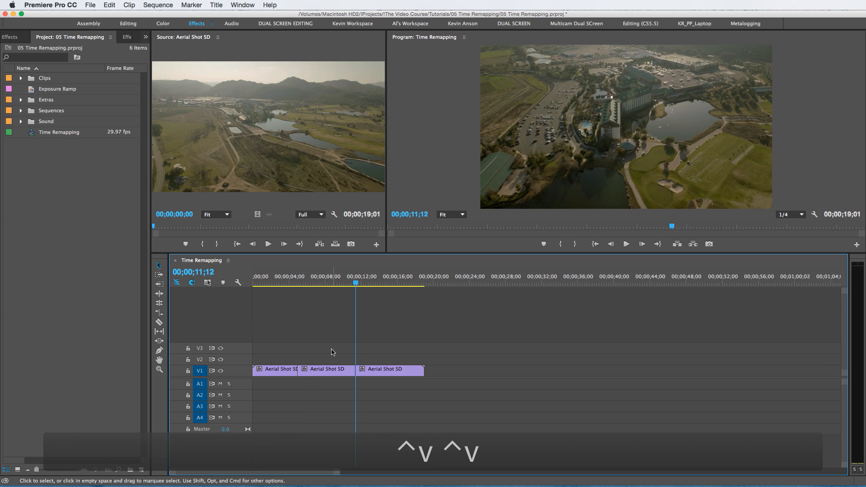
pyautogui.rightClick(315, 369)
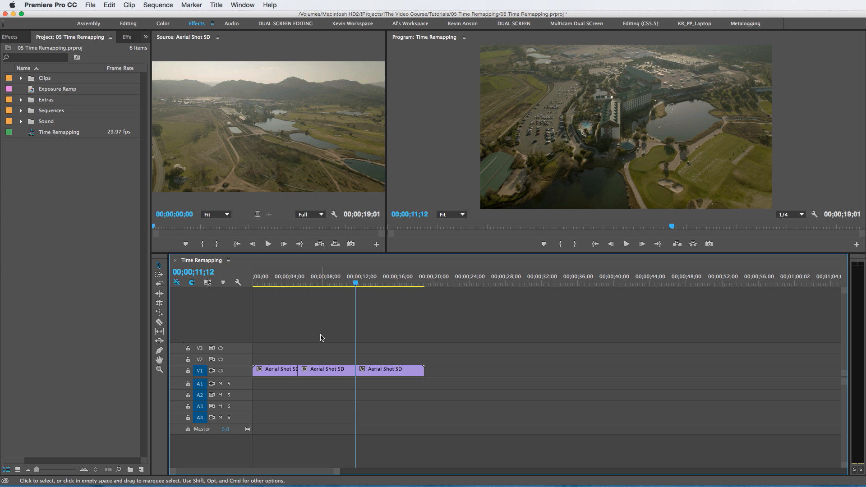
pyautogui.press('cmd+z')
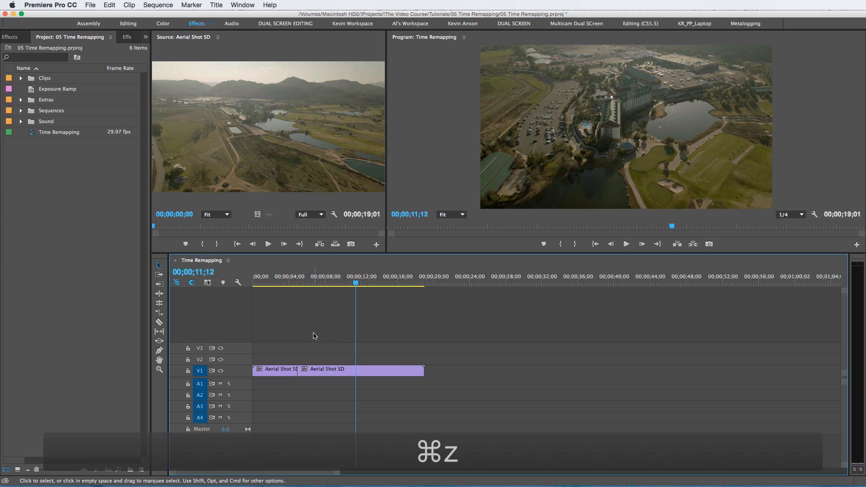
pyautogui.press('cmd+z')
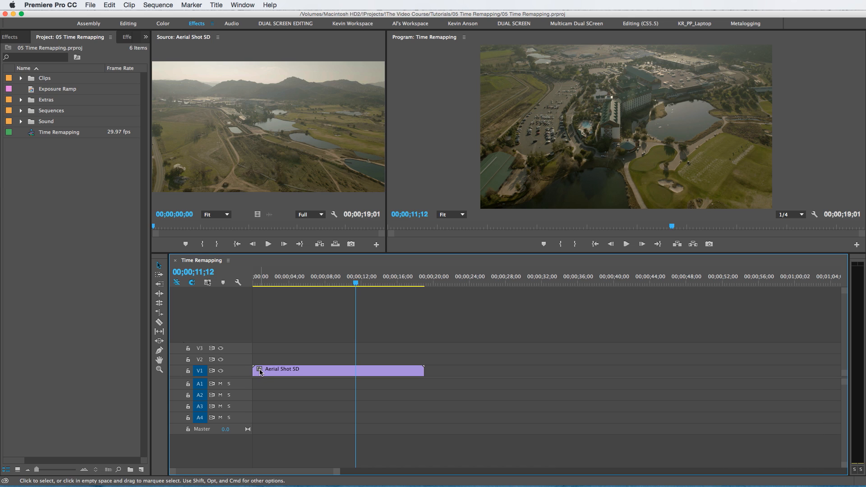
# - Show the aerial clip's Time Remapping > Speed graph and add speed keyframes with the Pen
pyautogui.click(261, 370)
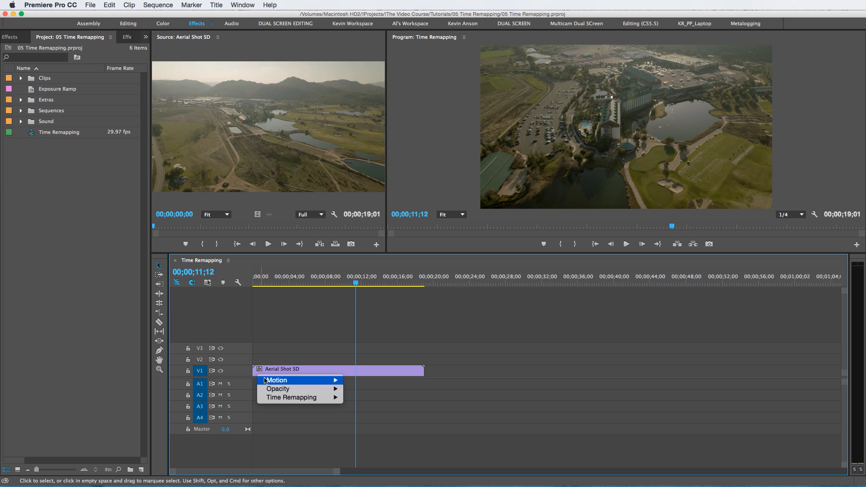
pyautogui.click(356, 397)
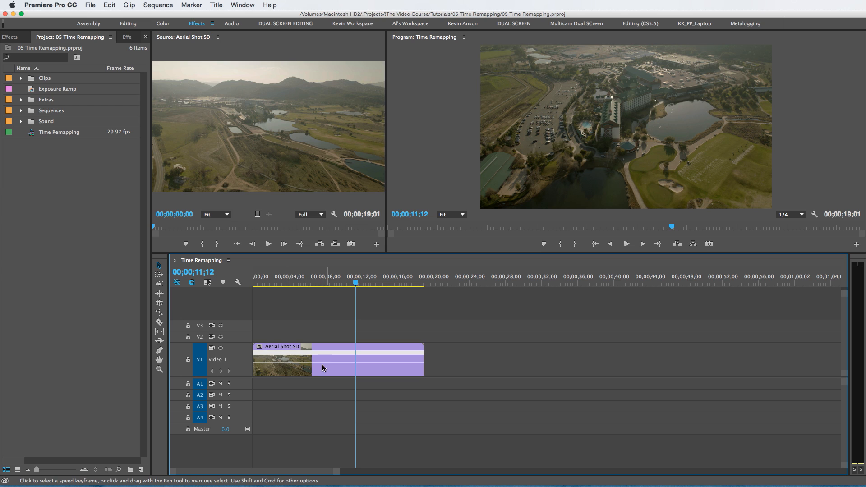
pyautogui.moveTo(311, 368)
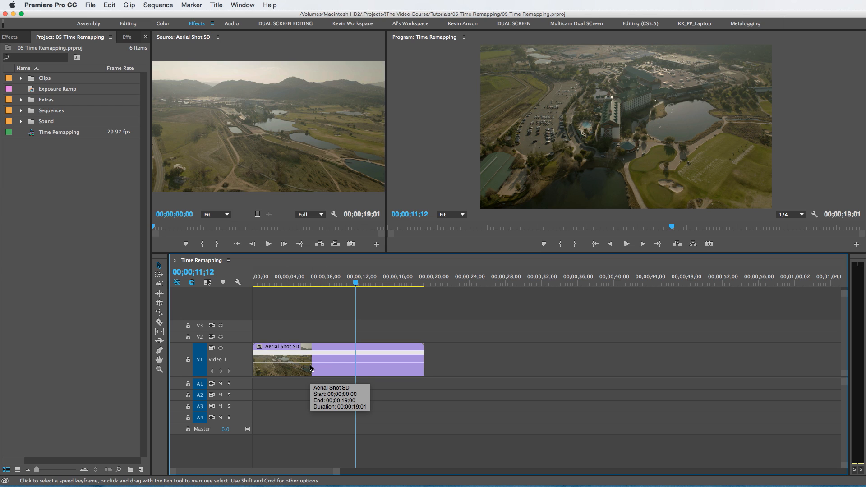
pyautogui.press('p')
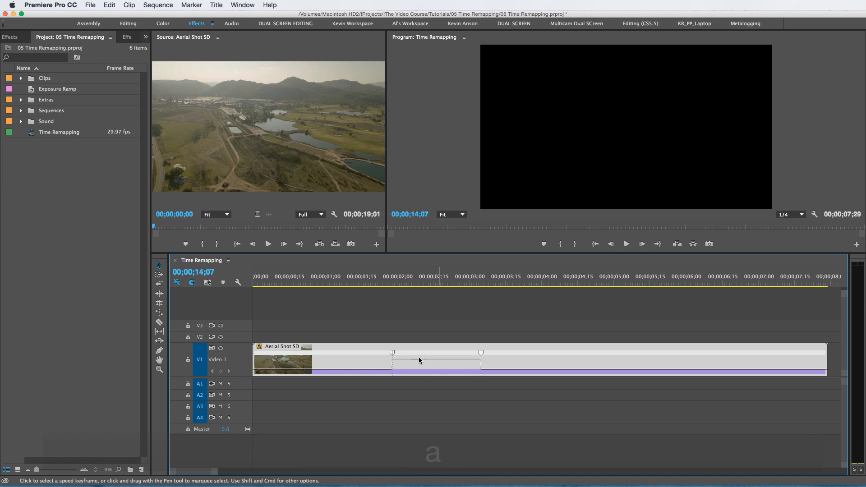
pyautogui.moveTo(381, 364)
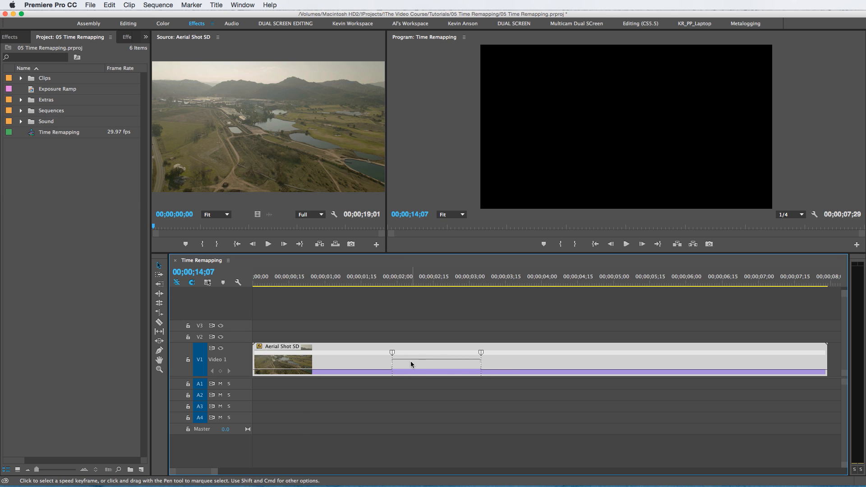
pyautogui.moveTo(393, 356)
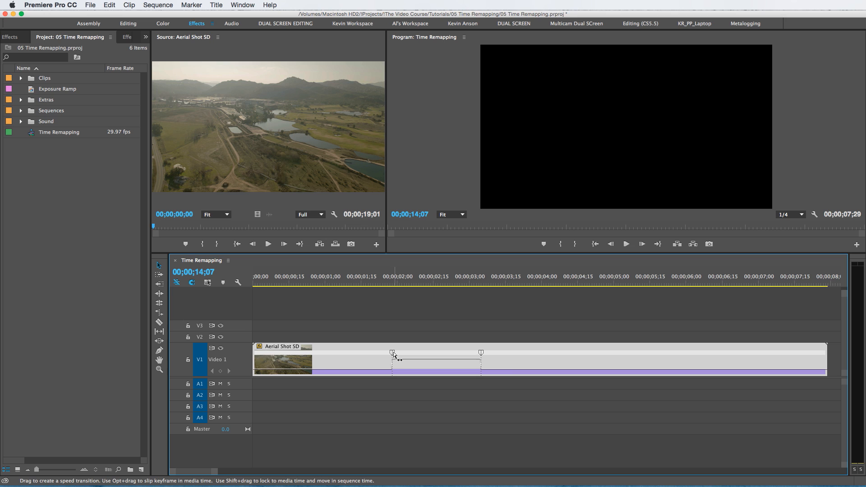
pyautogui.moveTo(394, 353)
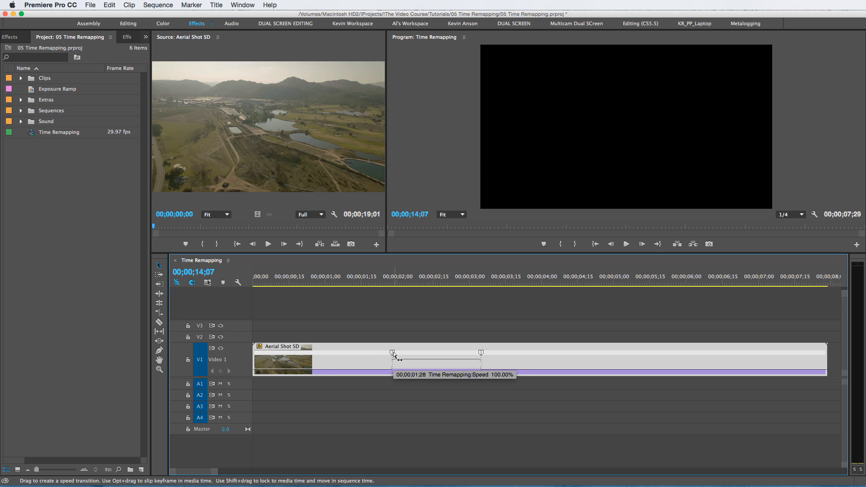
# - Split both aerial speed keyframes into gradual ramps between fast and normal speed
pyautogui.moveTo(394, 354); pyautogui.dragTo(404, 353)
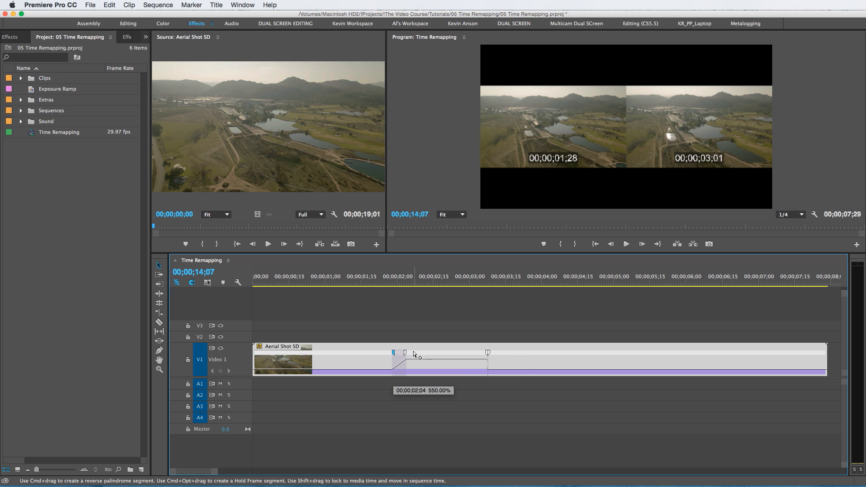
pyautogui.moveTo(417, 354); pyautogui.dragTo(426, 354)
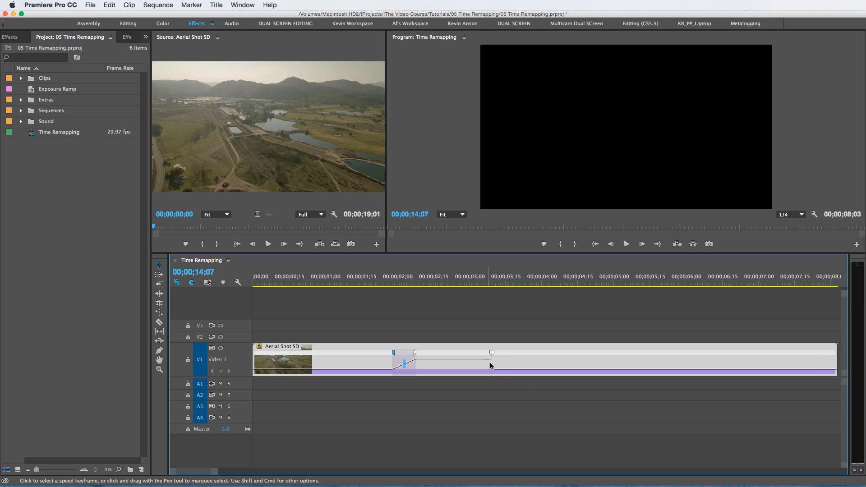
pyautogui.moveTo(490, 352); pyautogui.dragTo(516, 352)
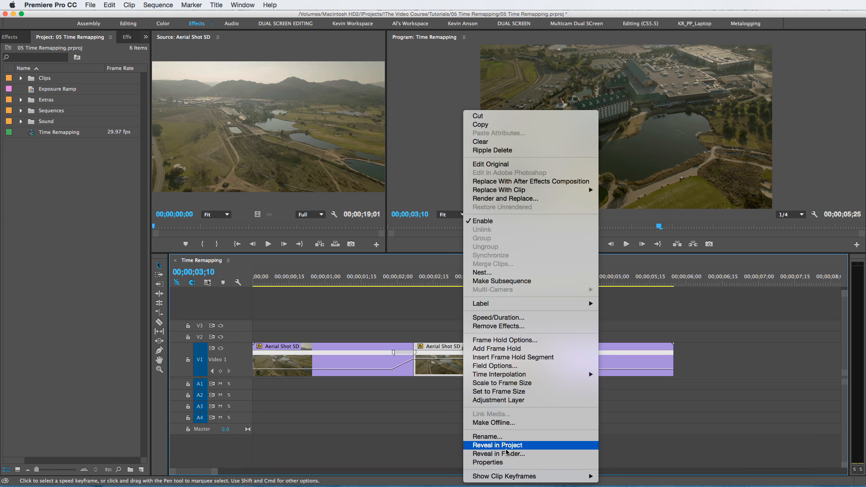
pyautogui.moveTo(502, 325)
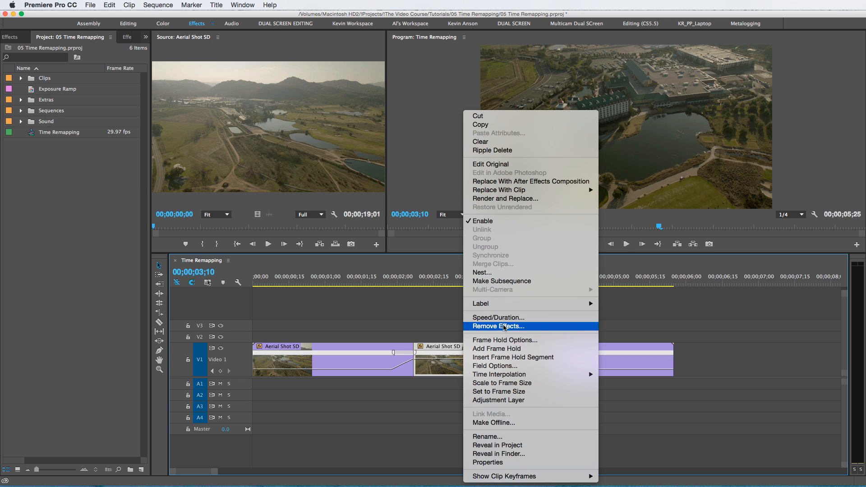
# - Set the middle aerial piece's Speed/Duration to 300%
pyautogui.click(498, 318)
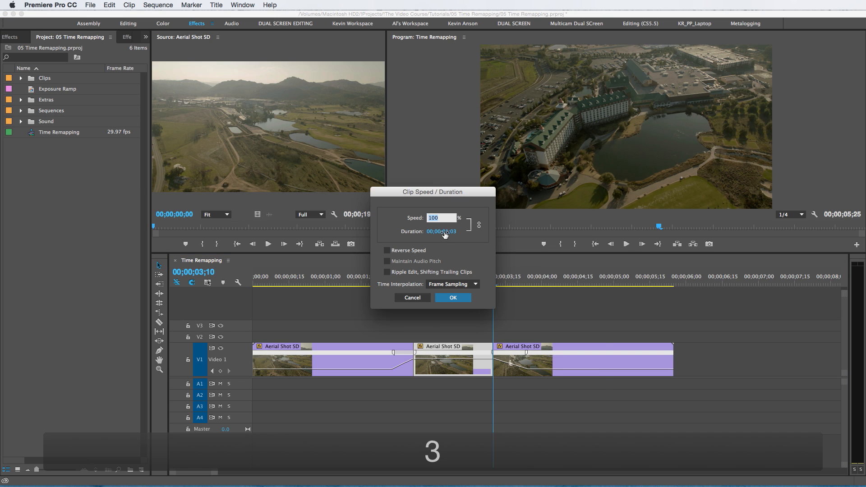
pyautogui.write('300')
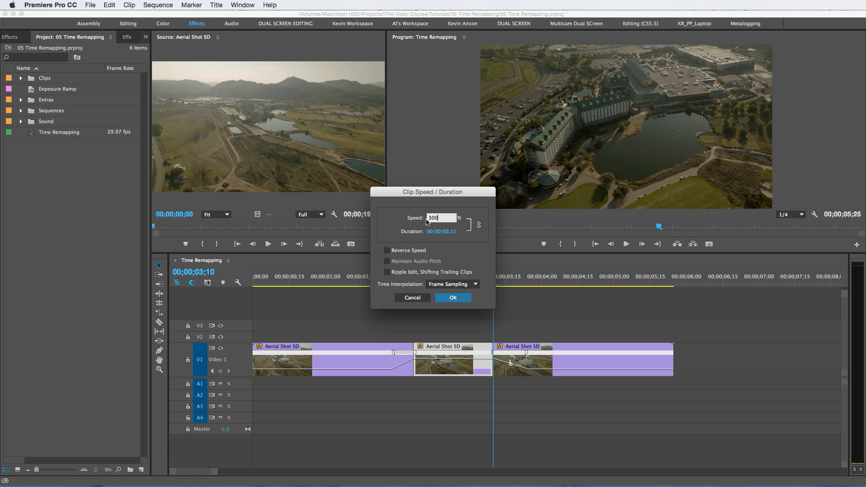
pyautogui.click(453, 297)
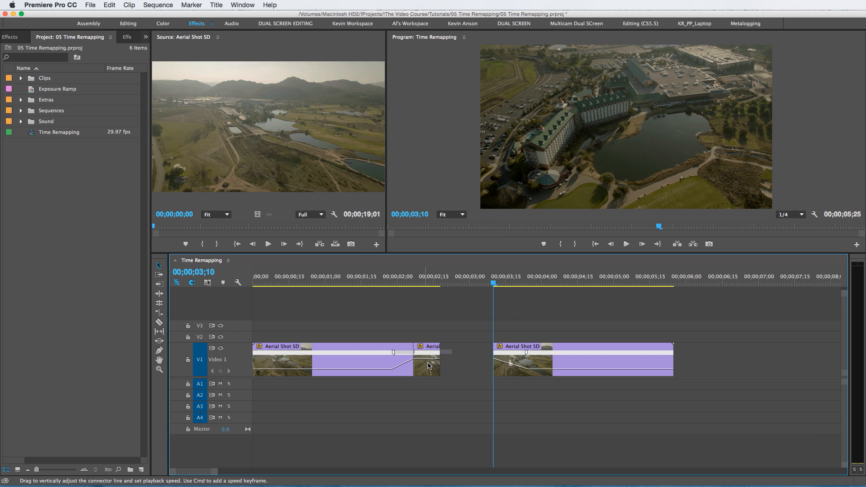
pyautogui.moveTo(455, 367)
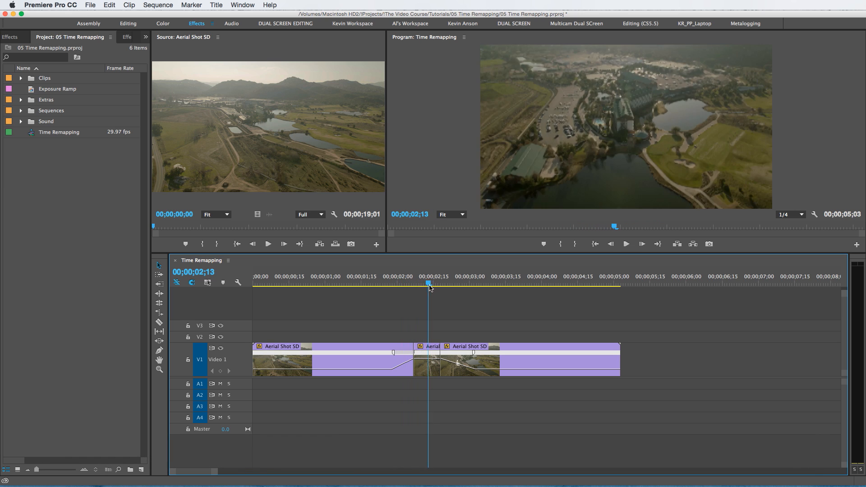
# - Butt the third aerial piece against the 300% middle piece and preview the sped-up section
pyautogui.click(447, 284)
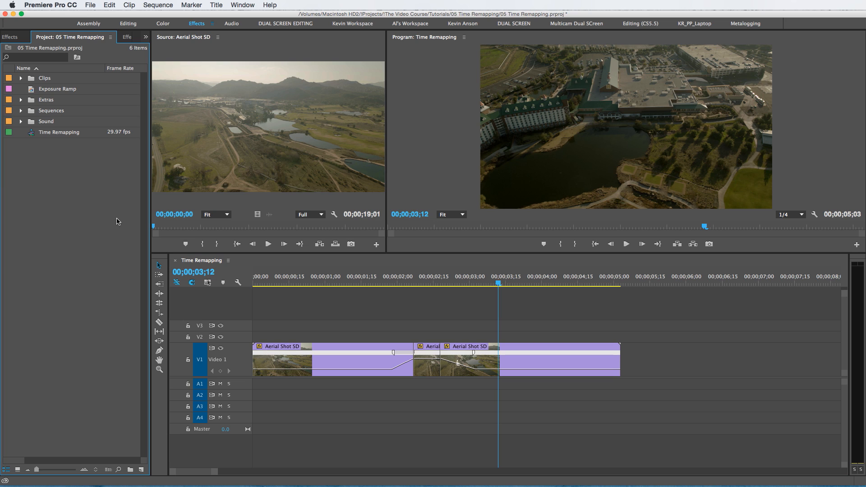
pyautogui.moveTo(107, 205)
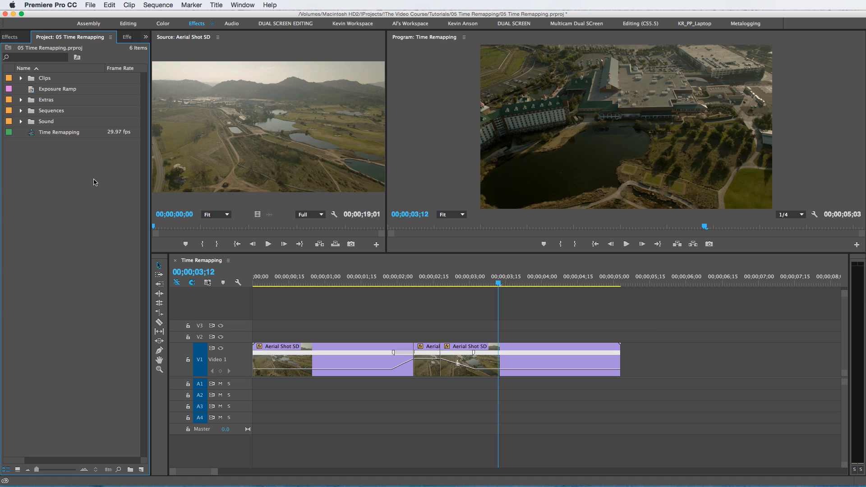
# - Create a 1920×1080 adjustment layer and place it on V2 over the speed ramp
pyautogui.rightClick(94, 182)
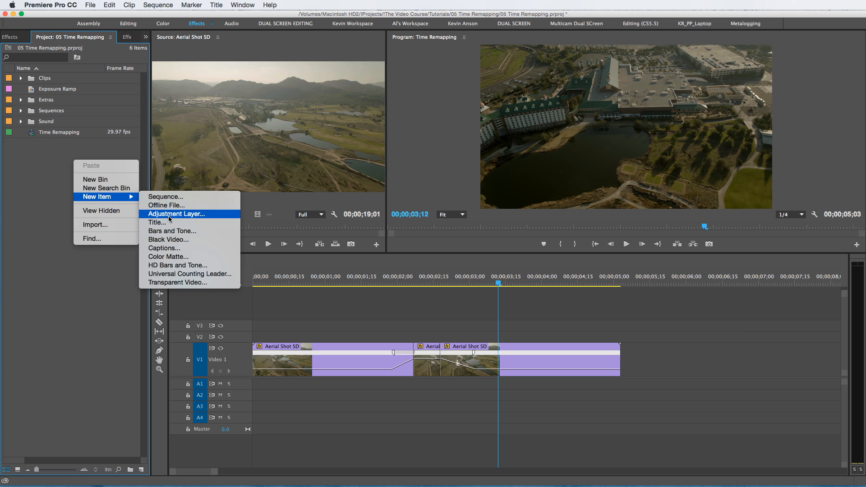
pyautogui.click(177, 213)
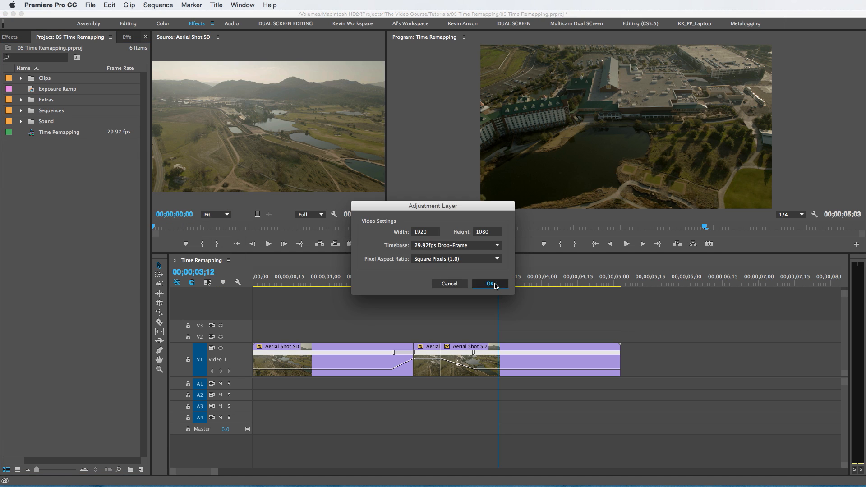
pyautogui.click(490, 283)
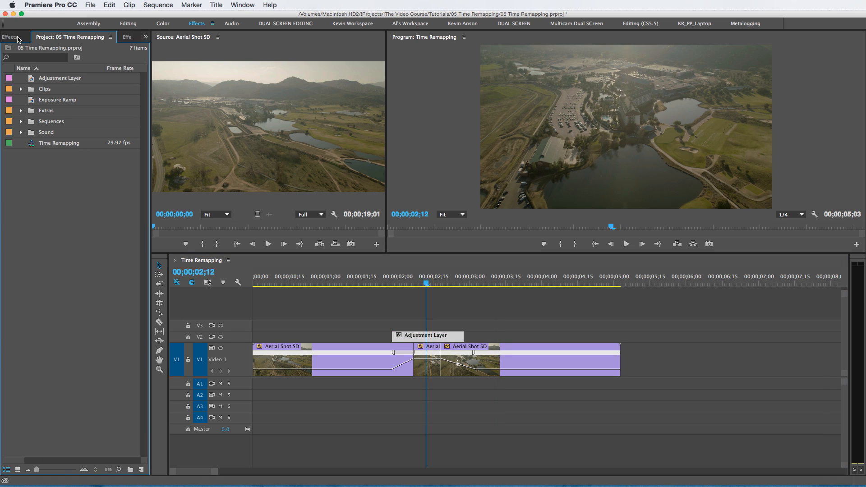
pyautogui.click(10, 37)
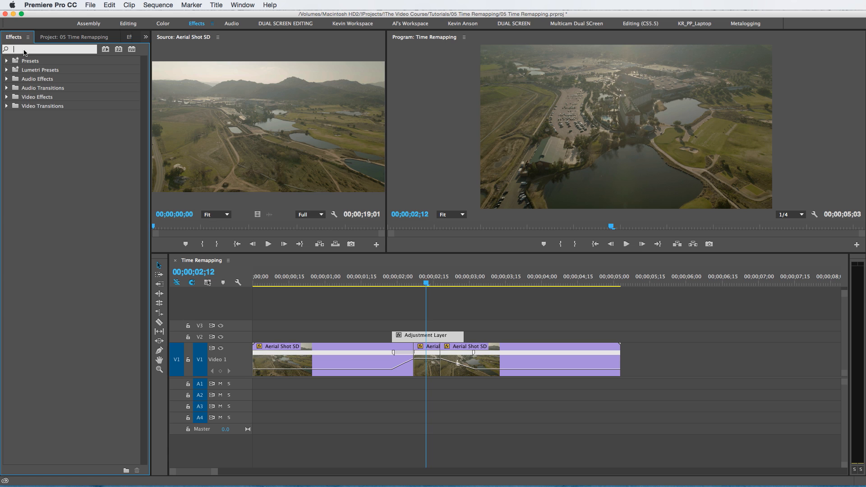
# - Apply Lumetri Color (searched as 'lu') to the adjustment layer and view its settings at the ramp
pyautogui.write('lumetri col')
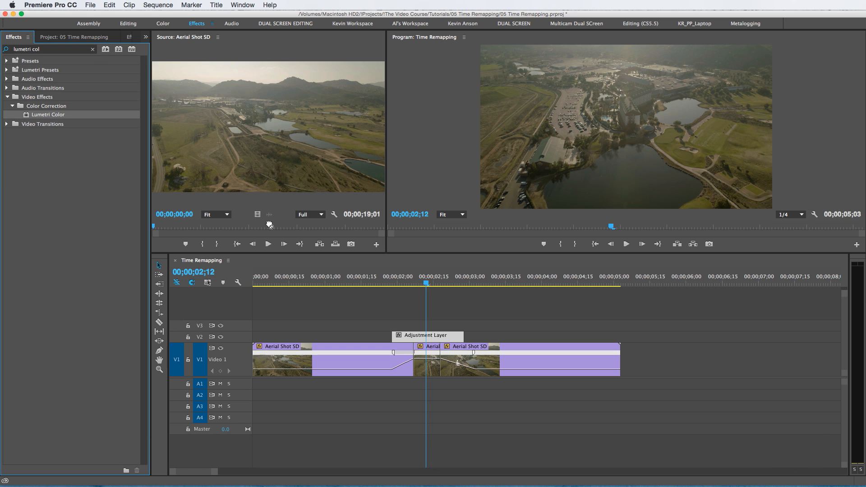
pyautogui.moveTo(438, 338)
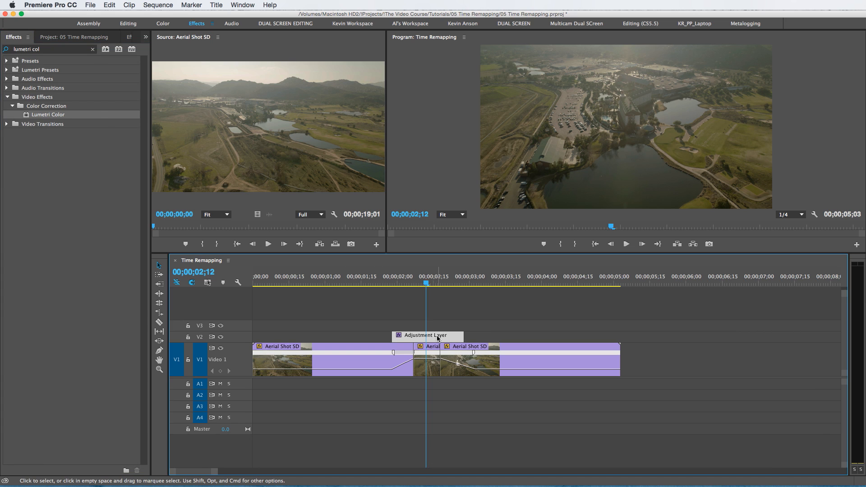
pyautogui.click(102, 37)
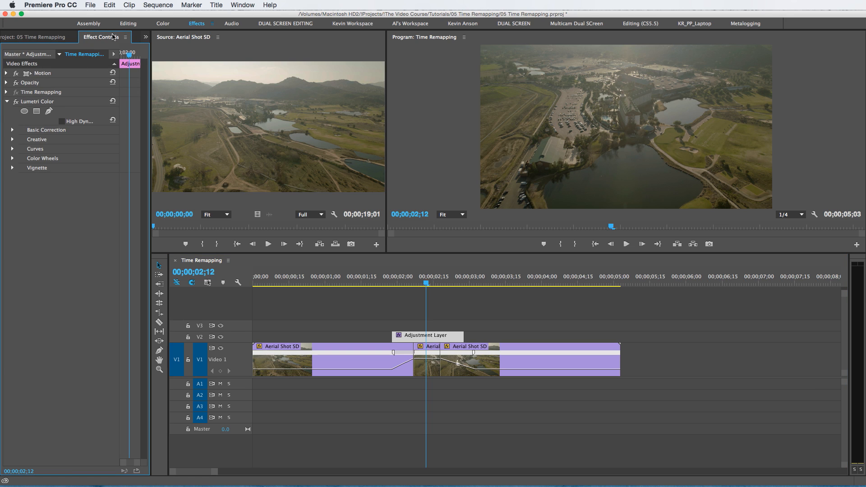
pyautogui.moveTo(13, 132)
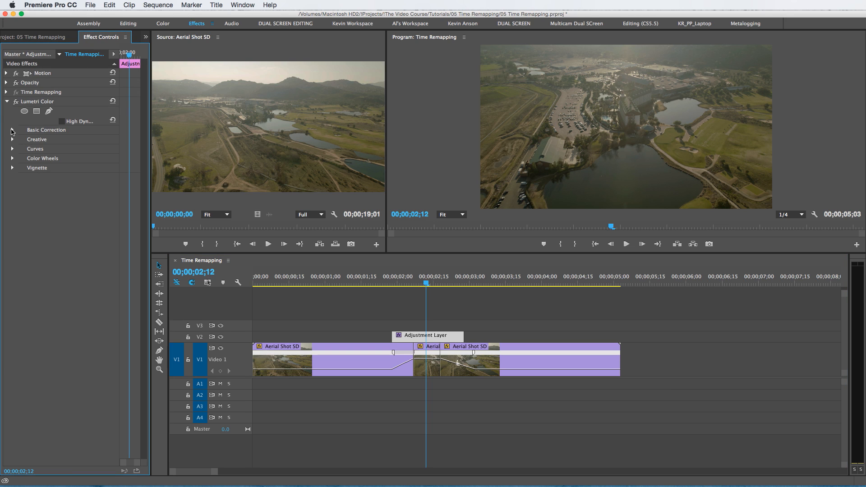
pyautogui.click(12, 130)
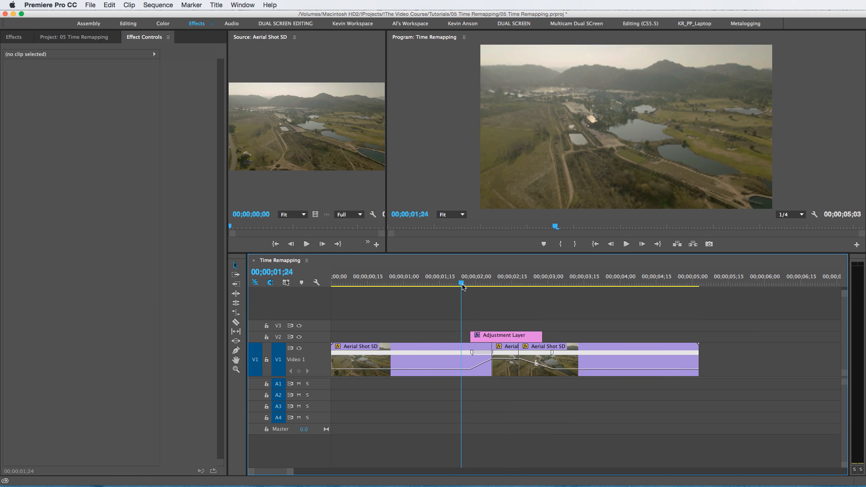
pyautogui.moveTo(461, 283); pyautogui.dragTo(471, 283)
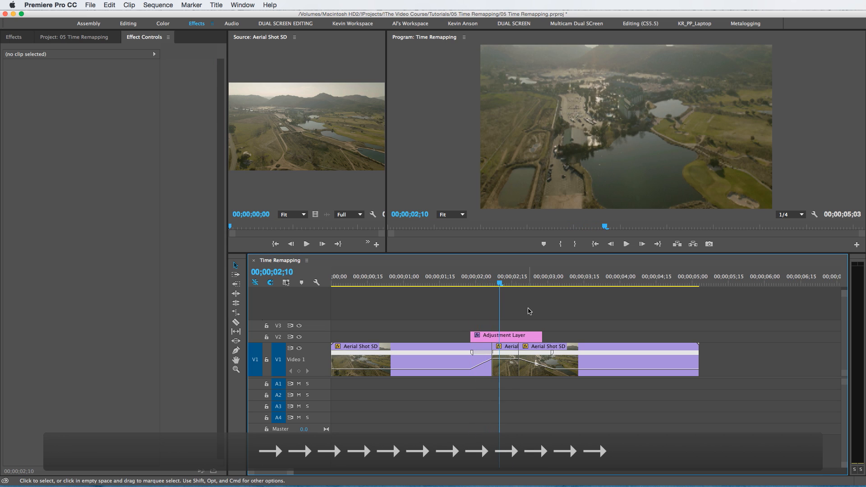
# - Keyframe the adjustment layer's Lumetri Exposure rising to 3.7 and back down
pyautogui.click(505, 335)
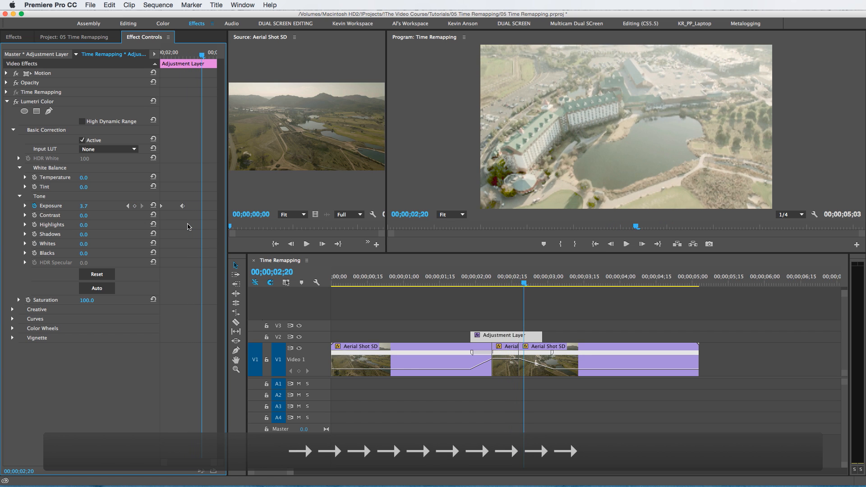
pyautogui.doubleClick(91, 205)
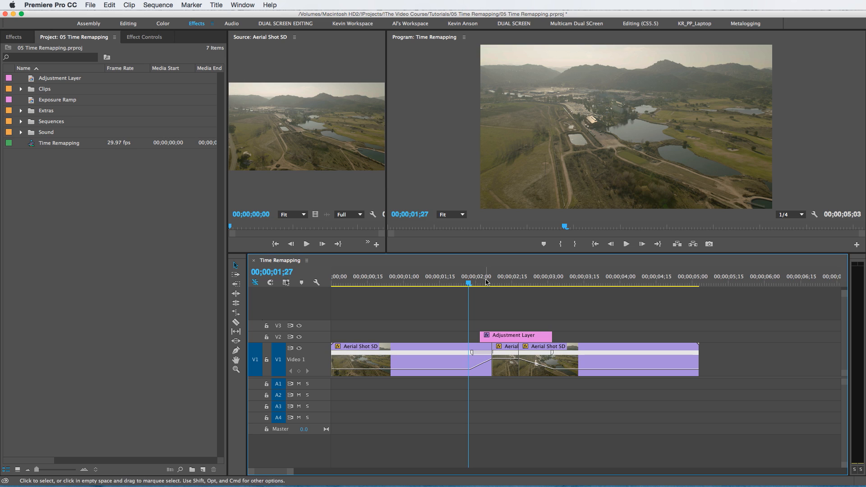
pyautogui.click(21, 135)
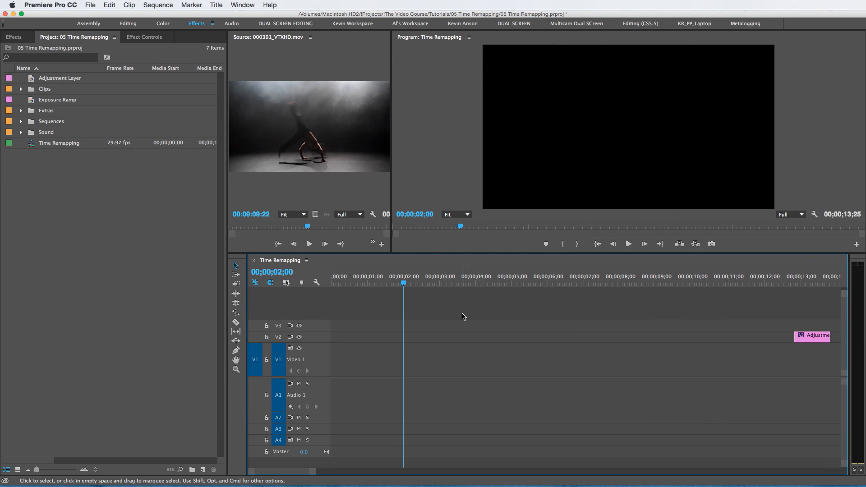
pyautogui.moveTo(421, 293)
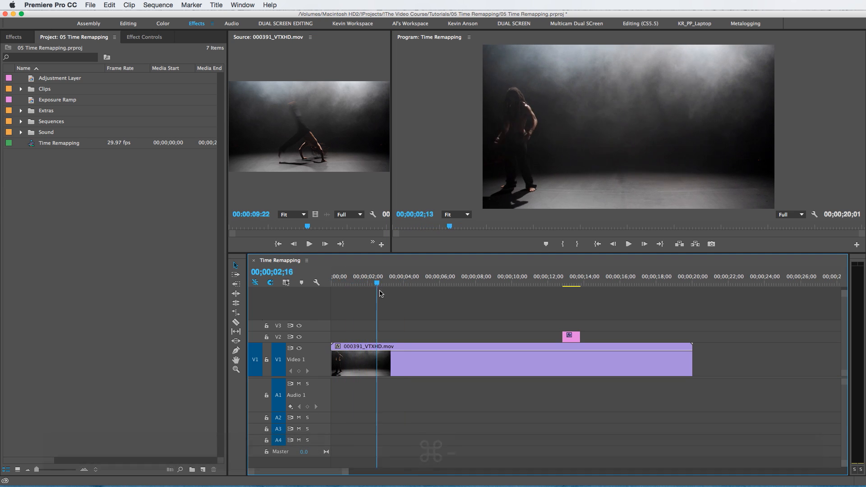
# - Put 000391_VTXHD.mov on V1, zoom in, and add speed keyframes with the Pen
pyautogui.click(457, 282)
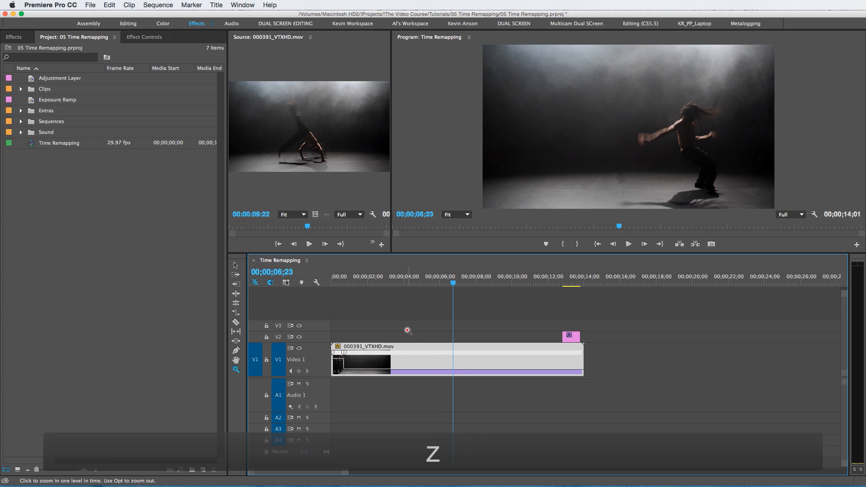
pyautogui.click(408, 330)
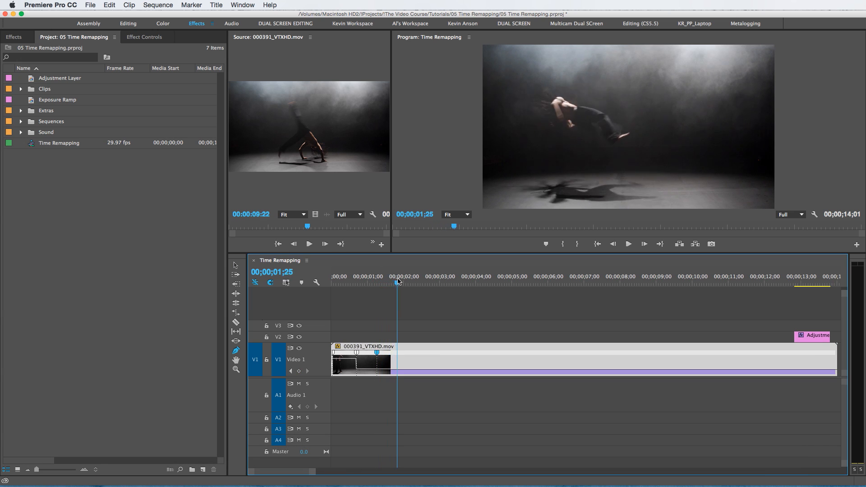
pyautogui.click(408, 276)
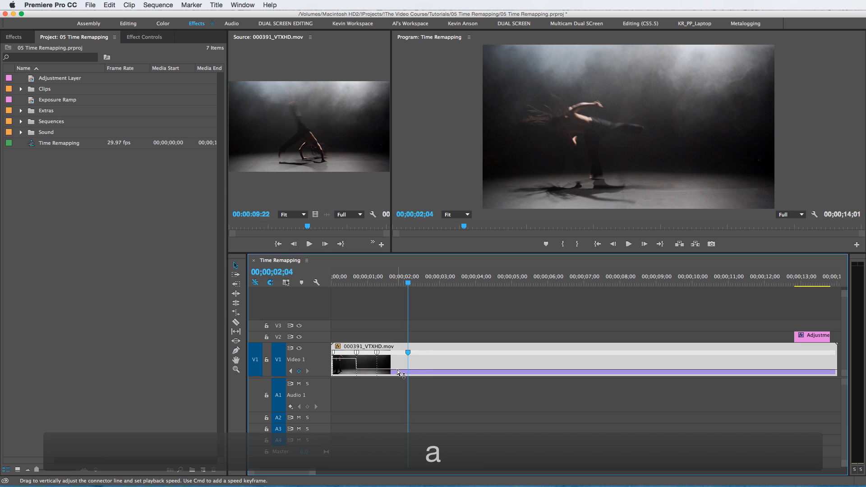
# - Speed up the dancer clip's opening section and split its keyframe into a gradual ramp
pyautogui.moveTo(398, 373); pyautogui.dragTo(422, 353)
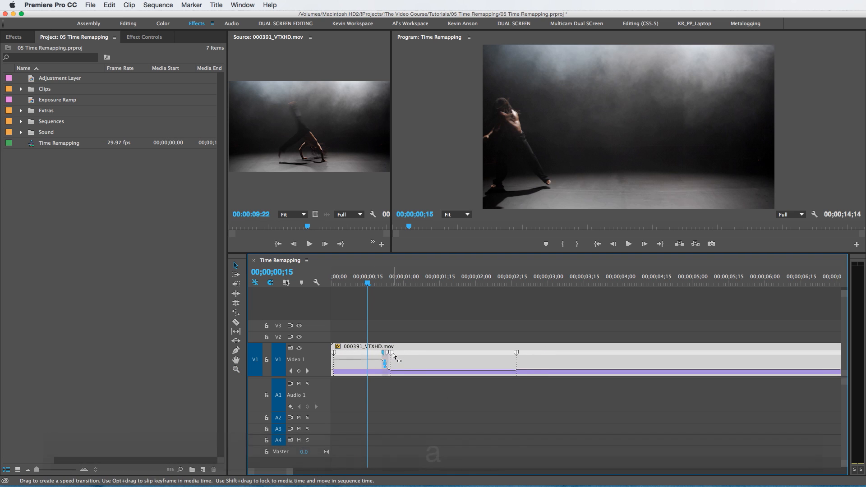
pyautogui.moveTo(384, 356); pyautogui.dragTo(392, 356)
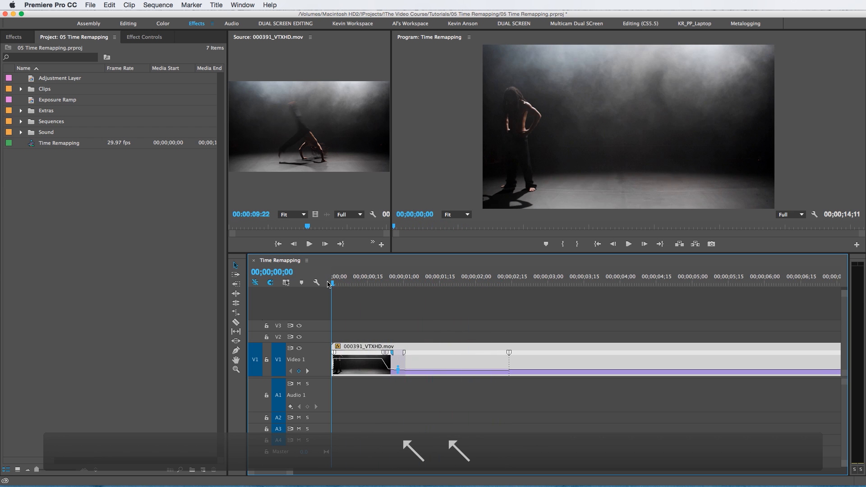
pyautogui.click(435, 276)
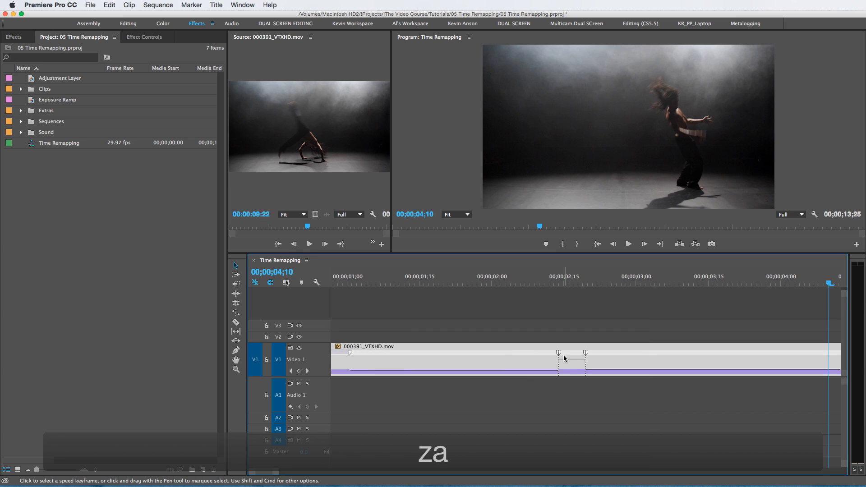
# - Speed the dancer clip's middle section to 1000% with eased ramps in and out, then return to the start
pyautogui.moveTo(558, 359); pyautogui.dragTo(571, 359)
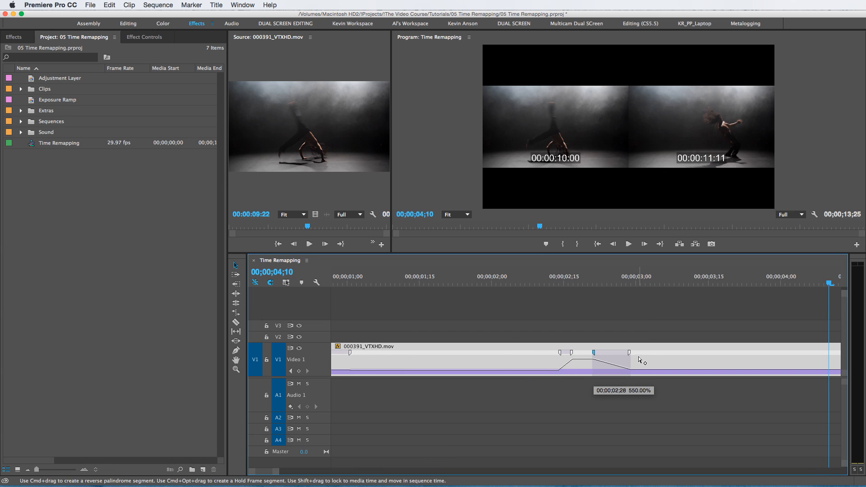
pyautogui.press('cmd+z')
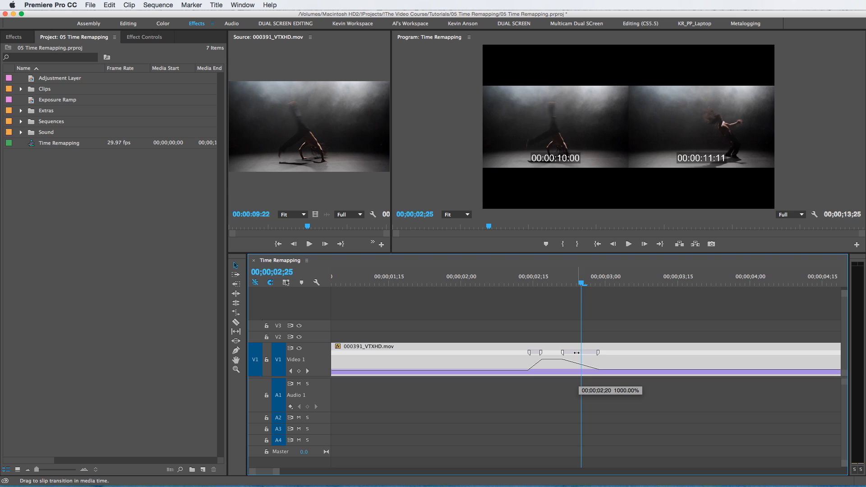
pyautogui.moveTo(596, 352); pyautogui.dragTo(564, 352)
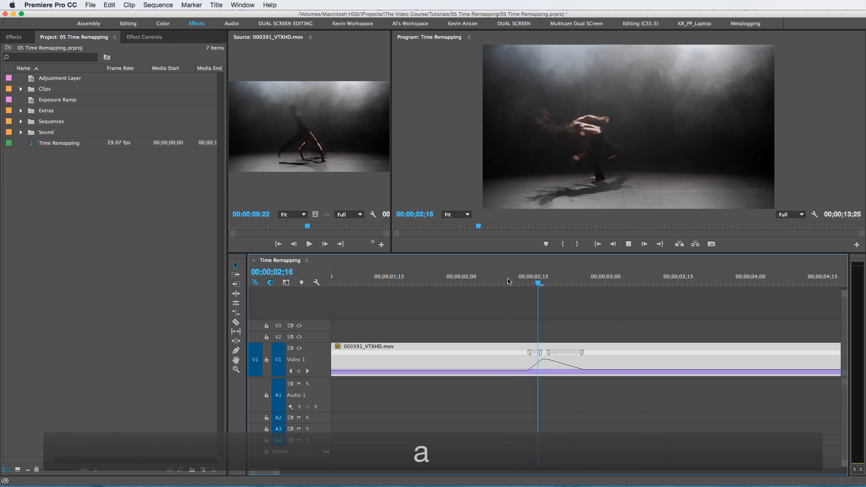
pyautogui.moveTo(538, 359); pyautogui.dragTo(582, 359)
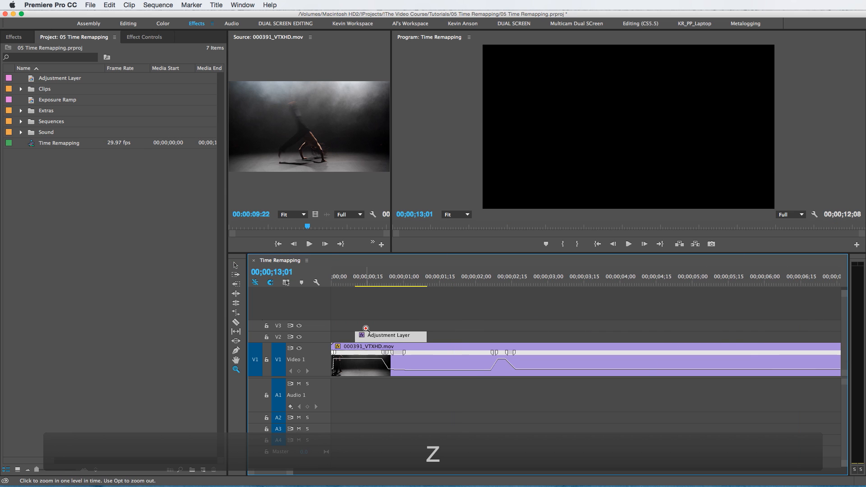
pyautogui.click(339, 284)
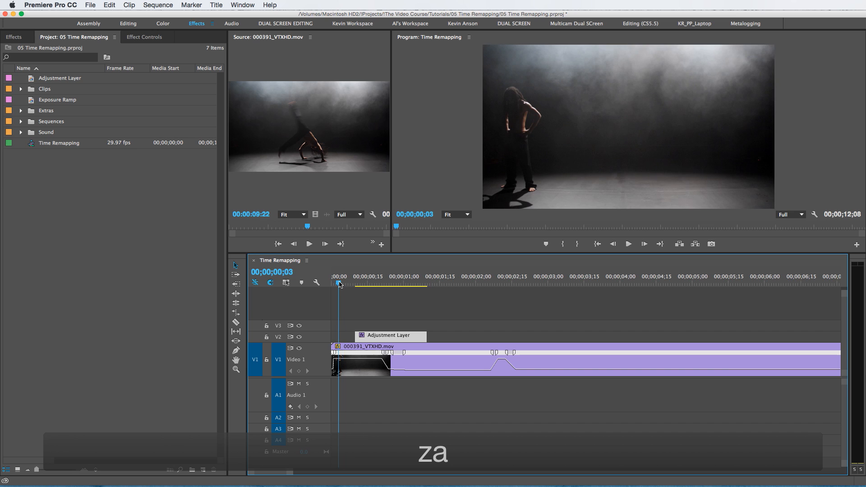